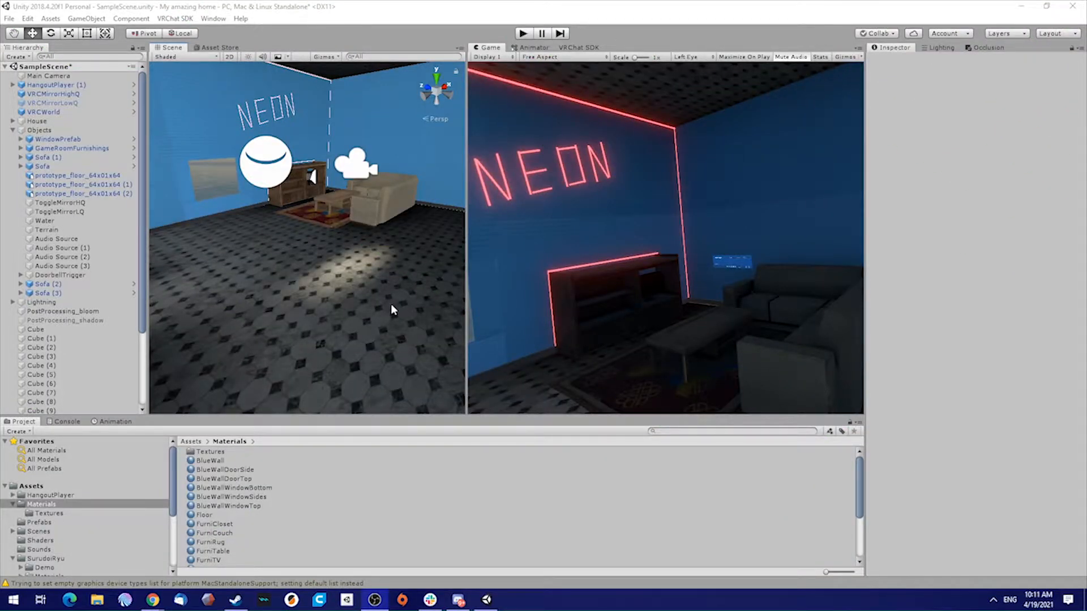
mouse_move(448, 275)
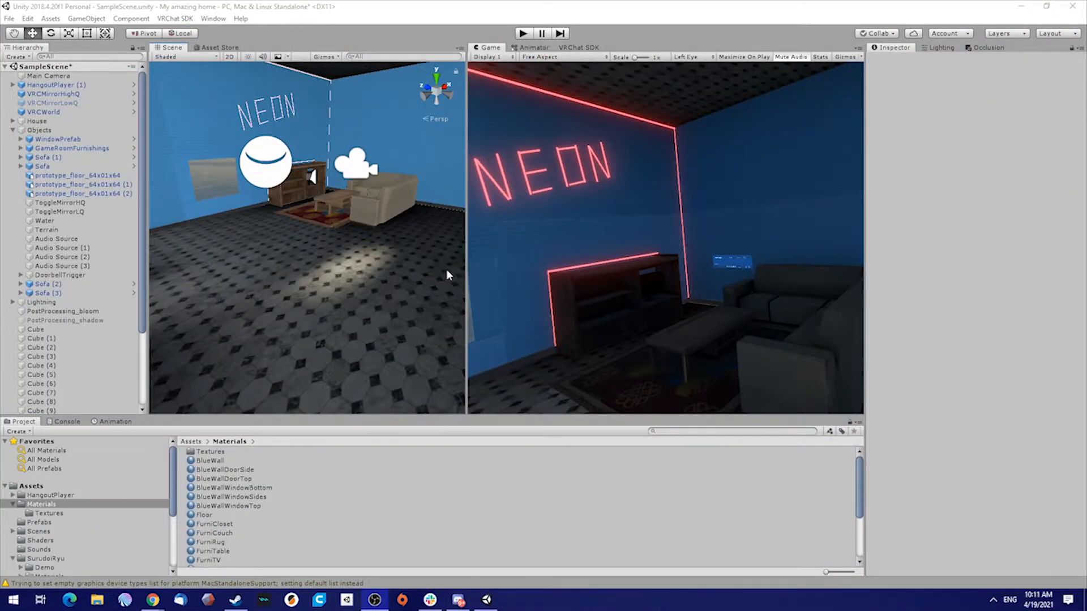
mouse_move(407, 265)
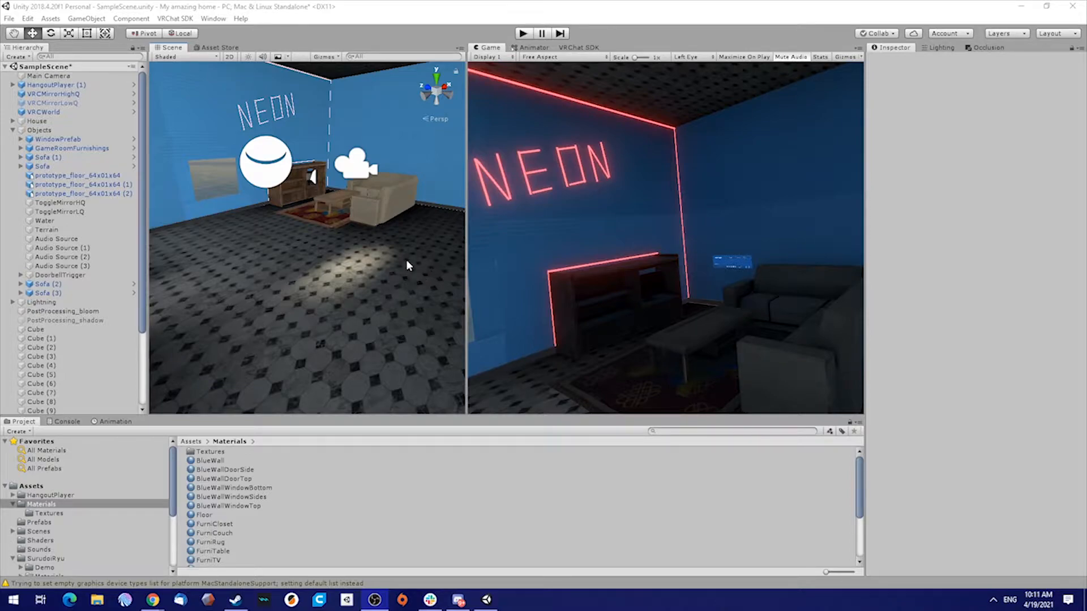
mouse_move(465, 227)
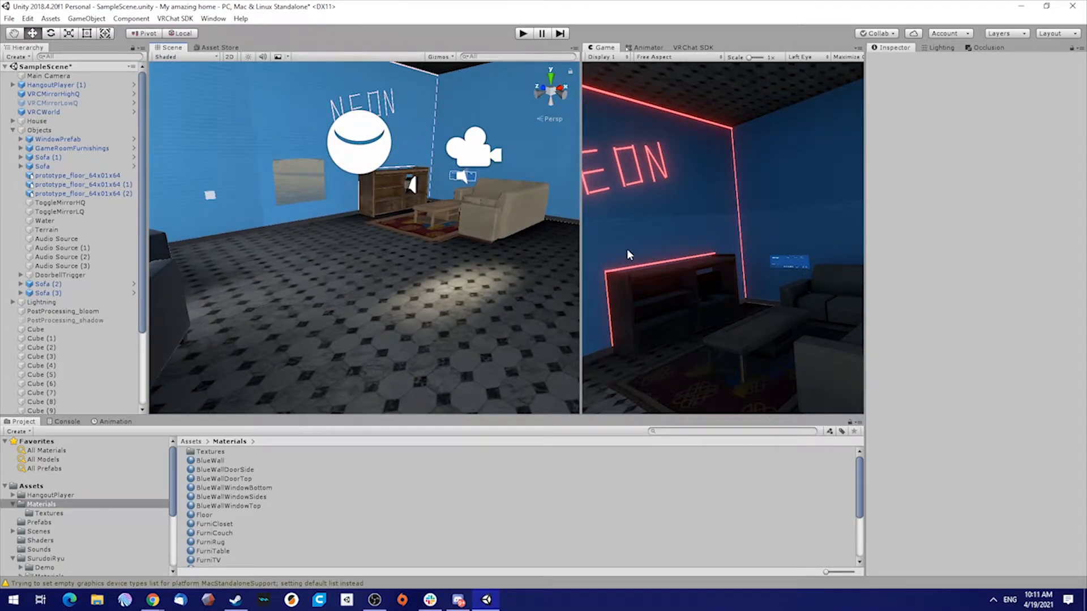
Step: Create a new Particle System in the house scene and set its emitter Shape to Box
click(17, 56)
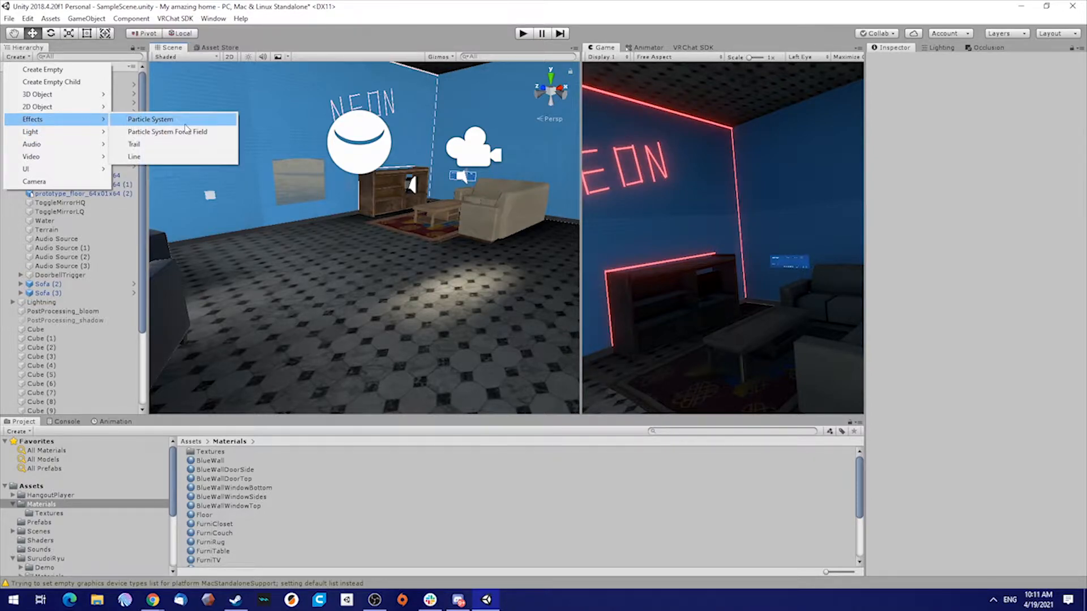
click(150, 119)
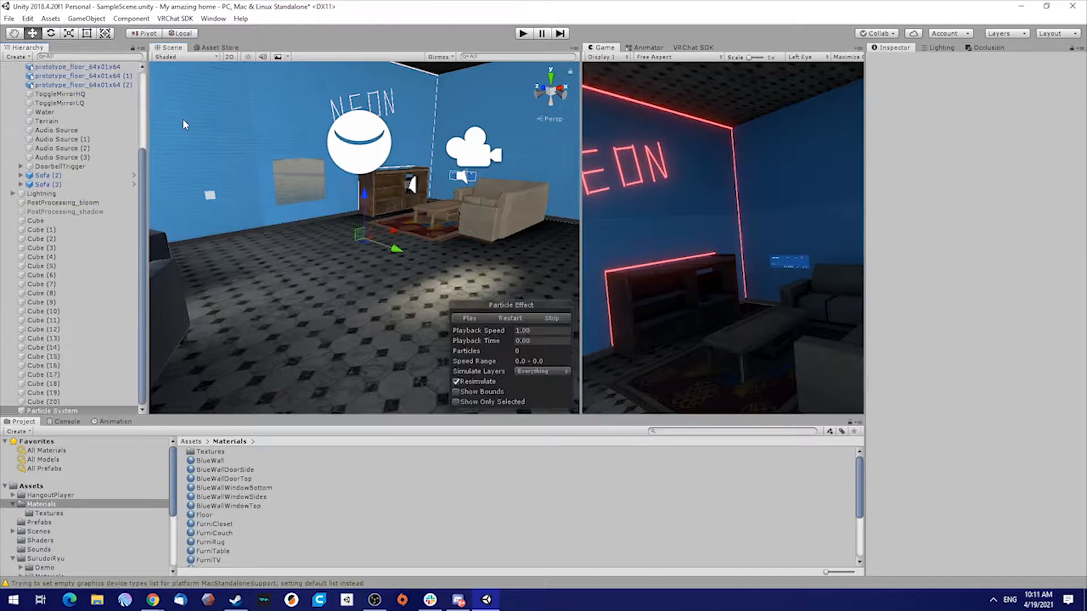
click(469, 317)
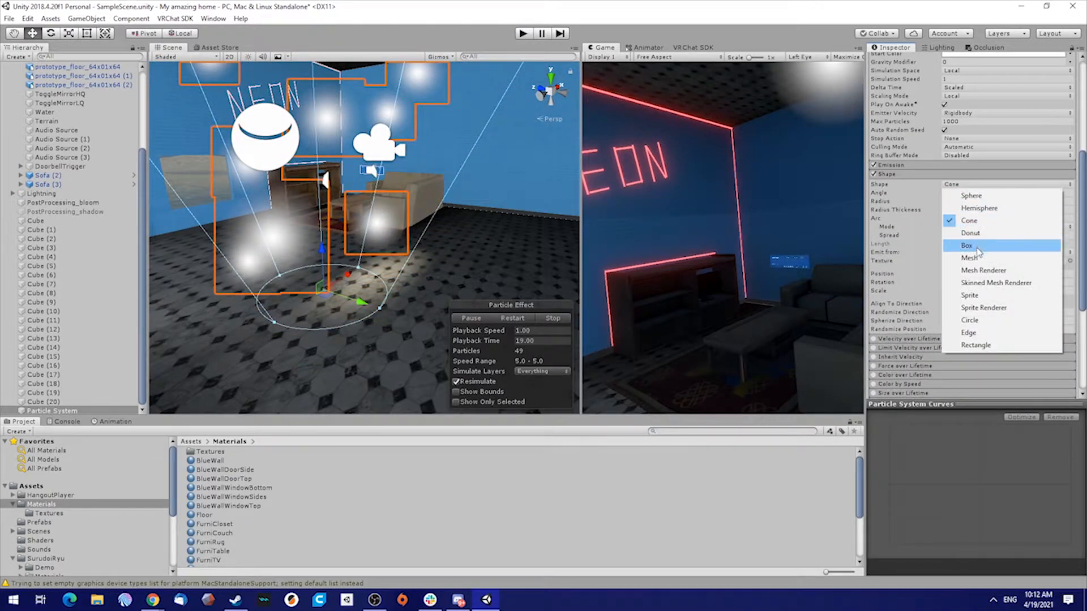
click(965, 246)
text(100)
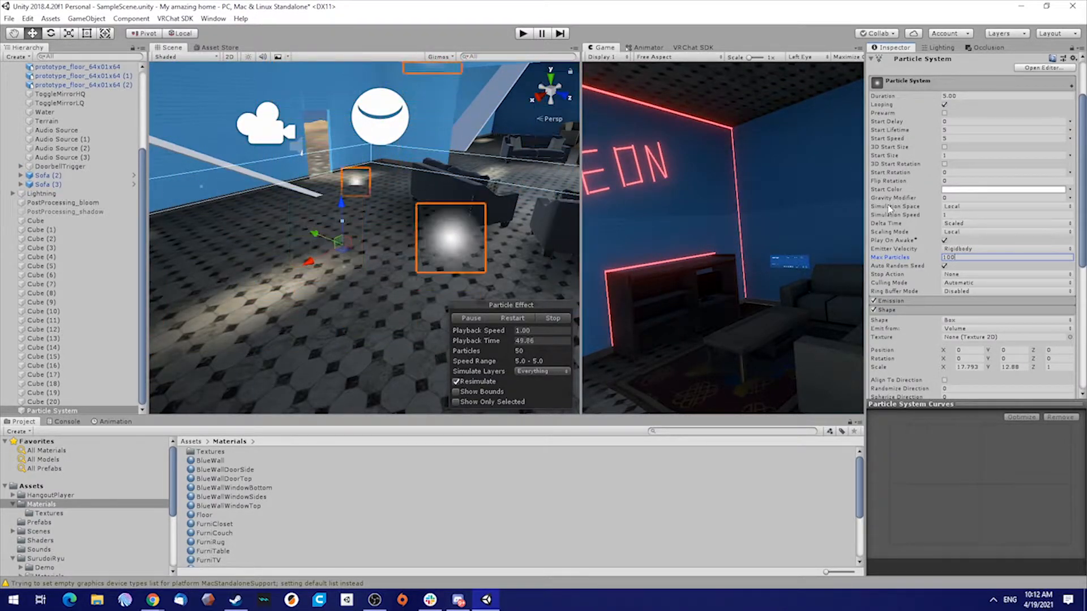
Step: Set the particle system's Simulation Space to World
click(1006, 206)
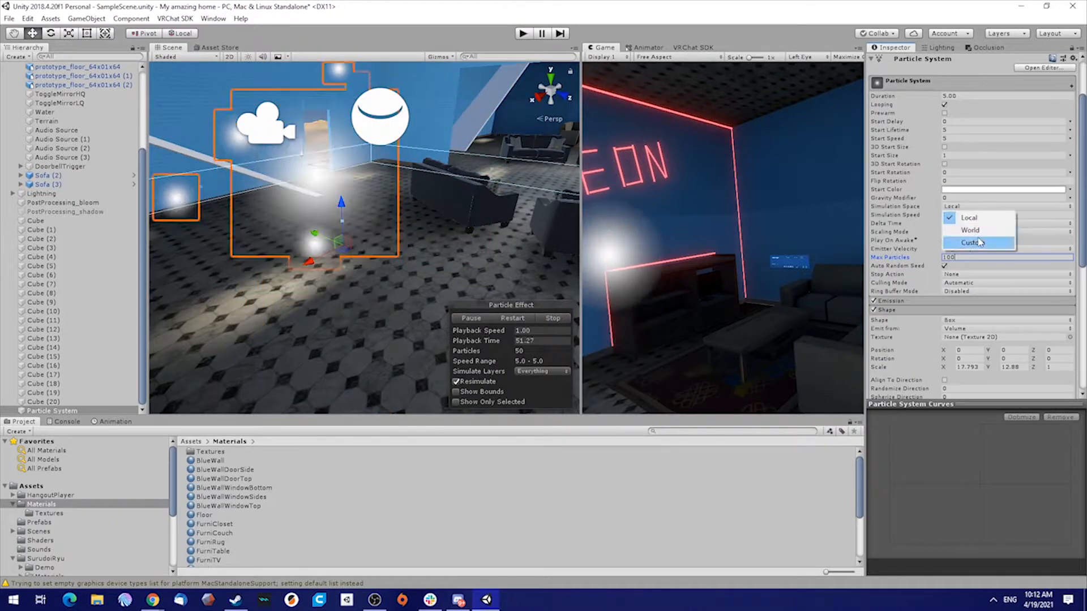
click(970, 230)
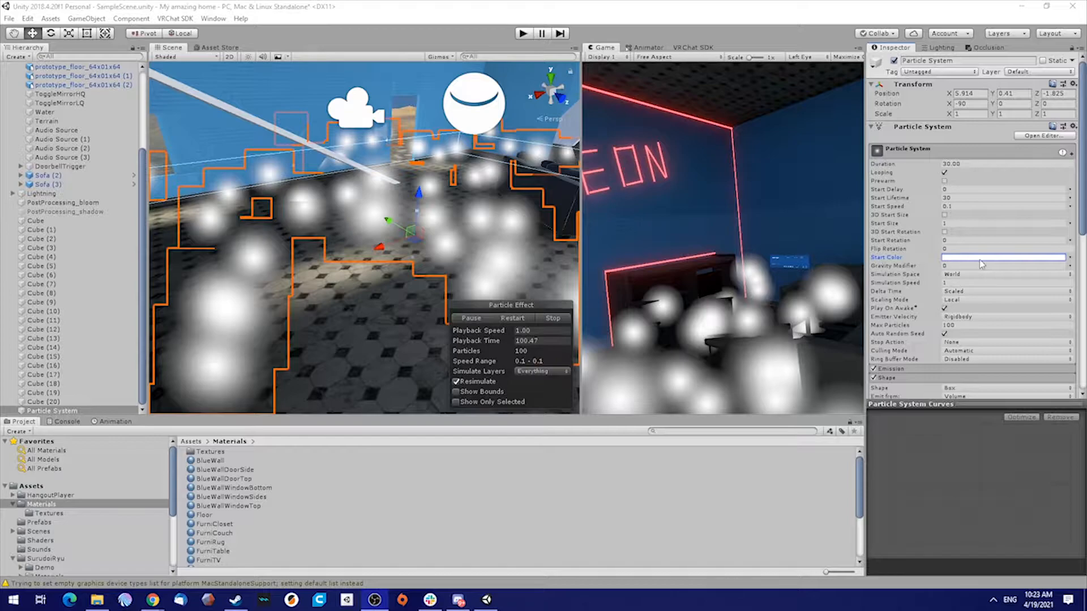
Step: Set the particles' Start Color to blue
click(1002, 257)
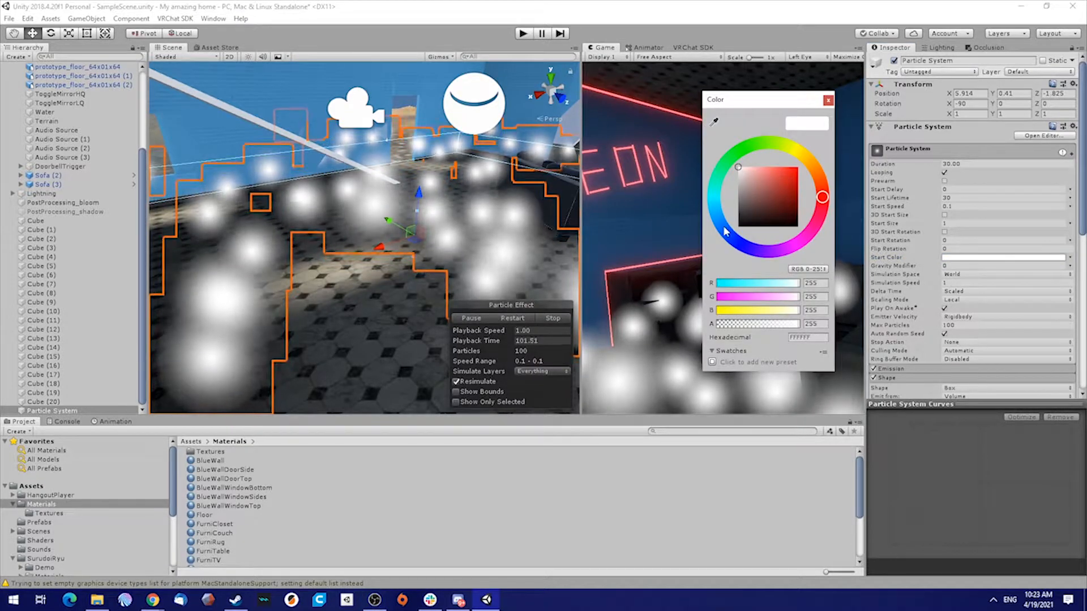
click(724, 226)
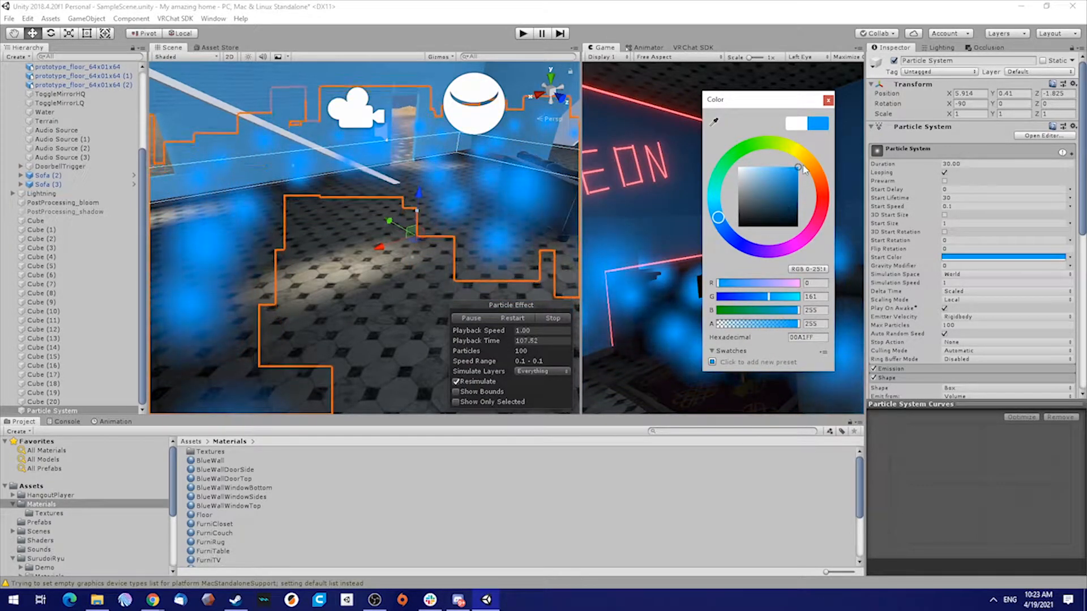
click(825, 100)
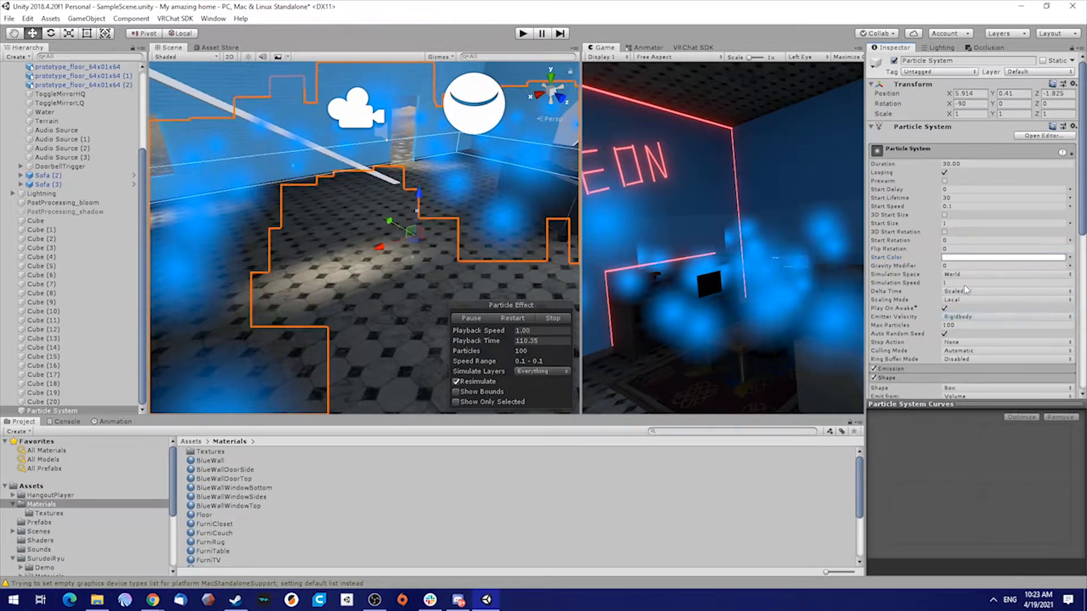
Step: Edit Start Color as a gradient with blue, red, green and purple colour keys
click(1002, 257)
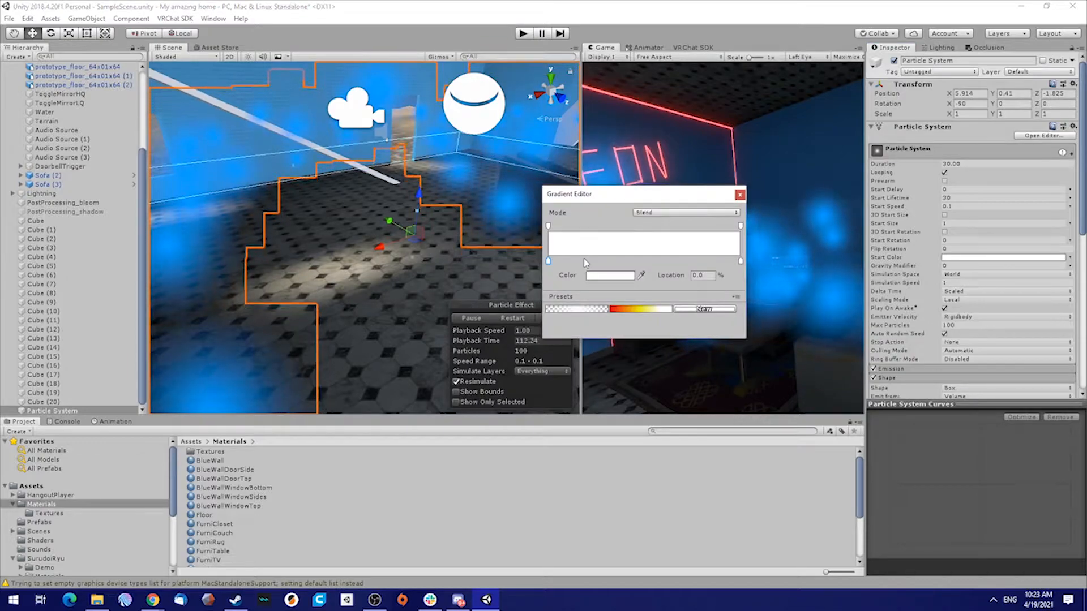
click(609, 276)
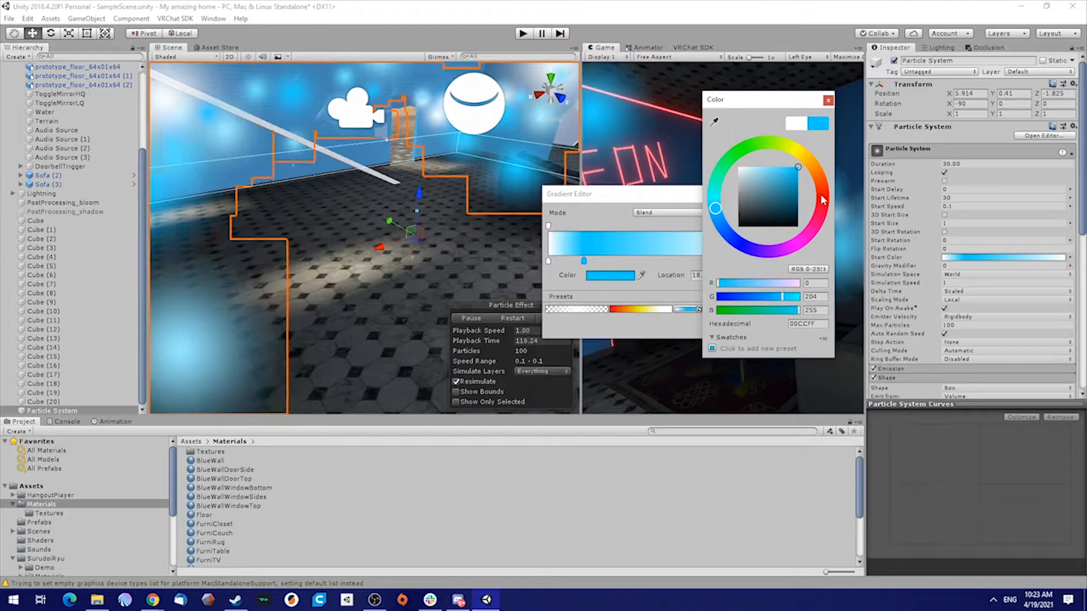
click(826, 99)
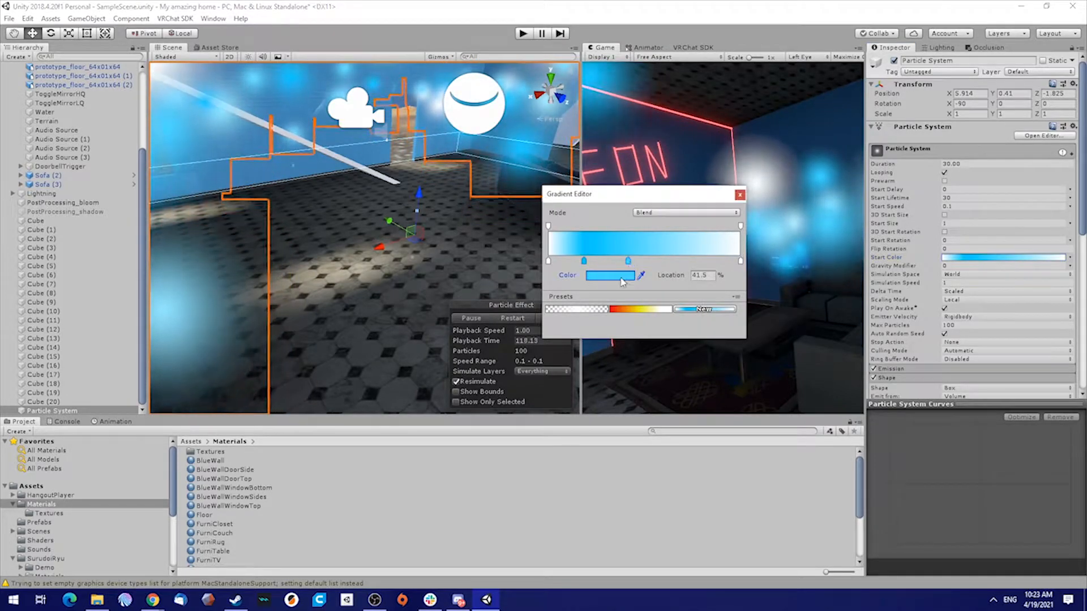
click(611, 276)
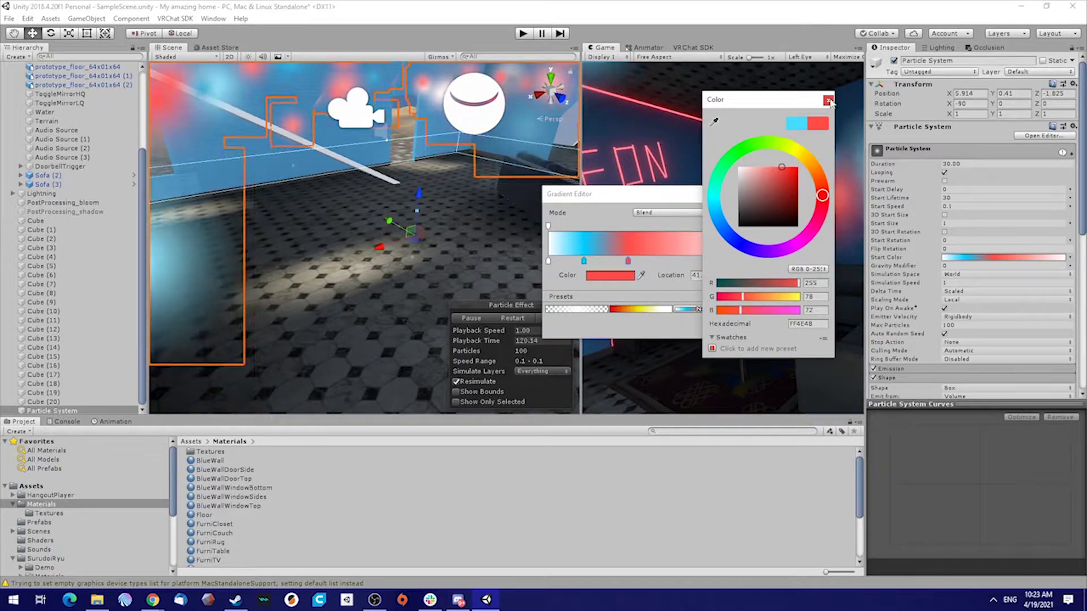
click(829, 100)
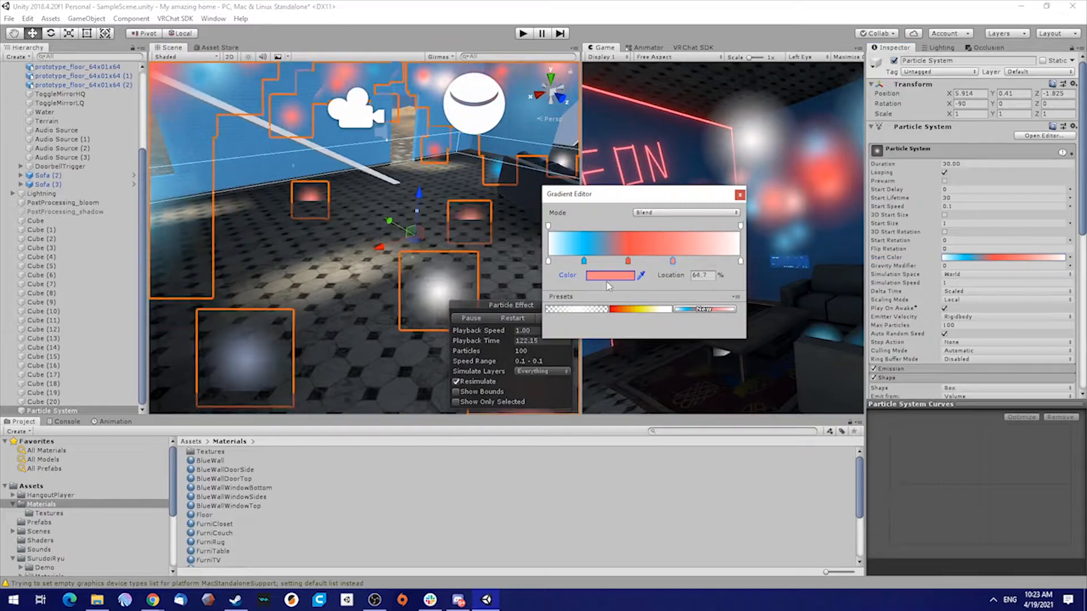
click(609, 274)
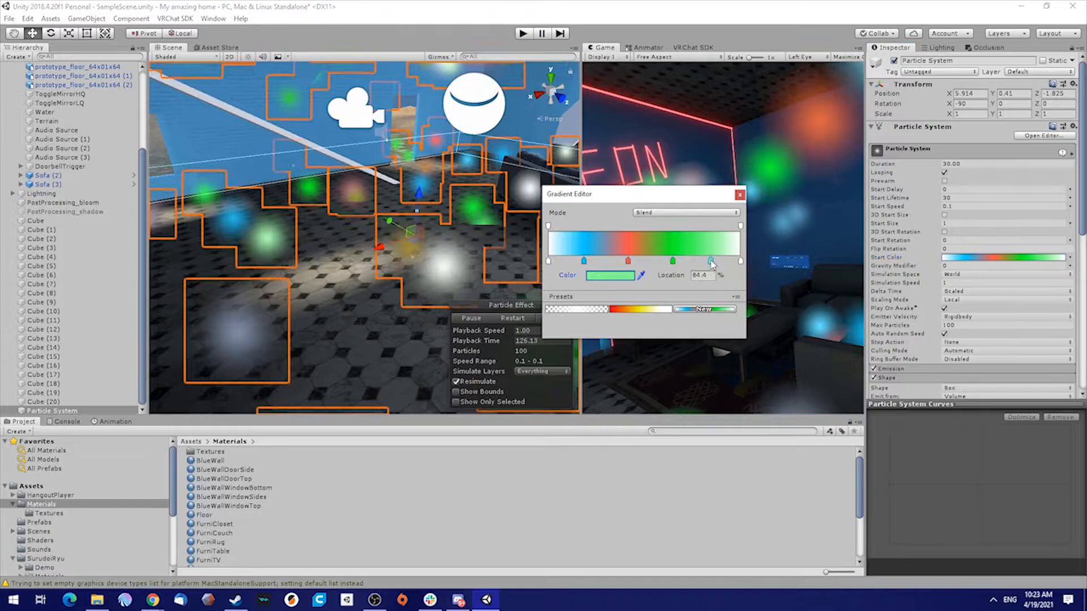
click(609, 275)
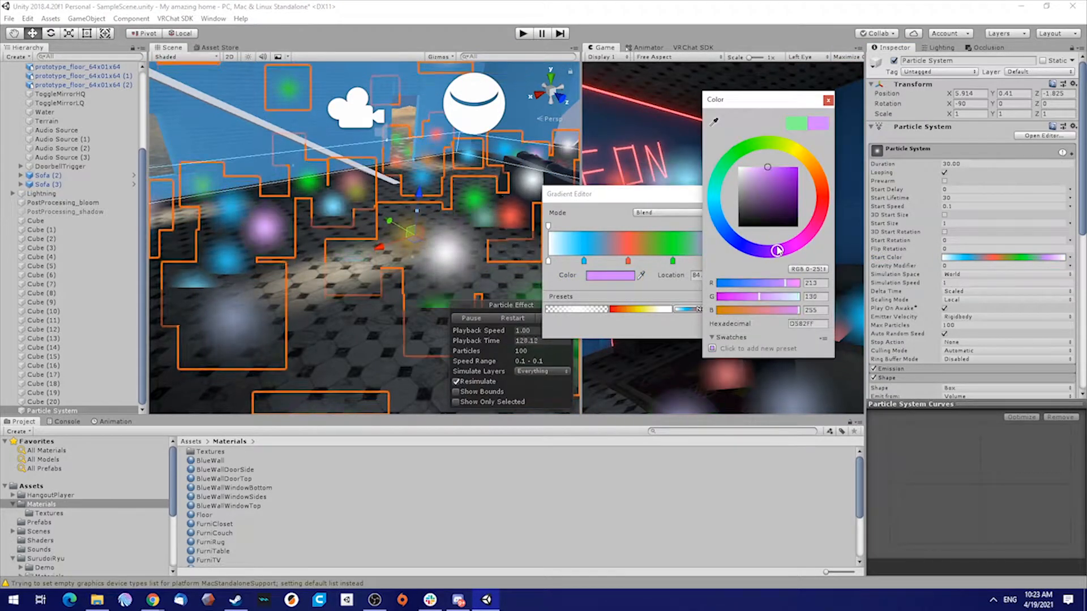
click(827, 100)
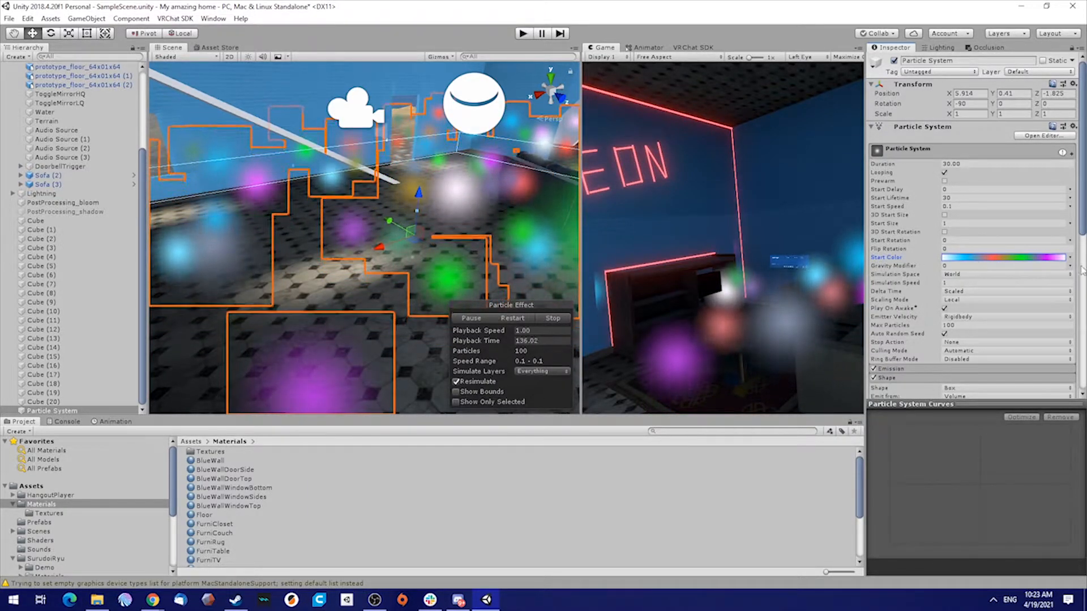
click(1002, 257)
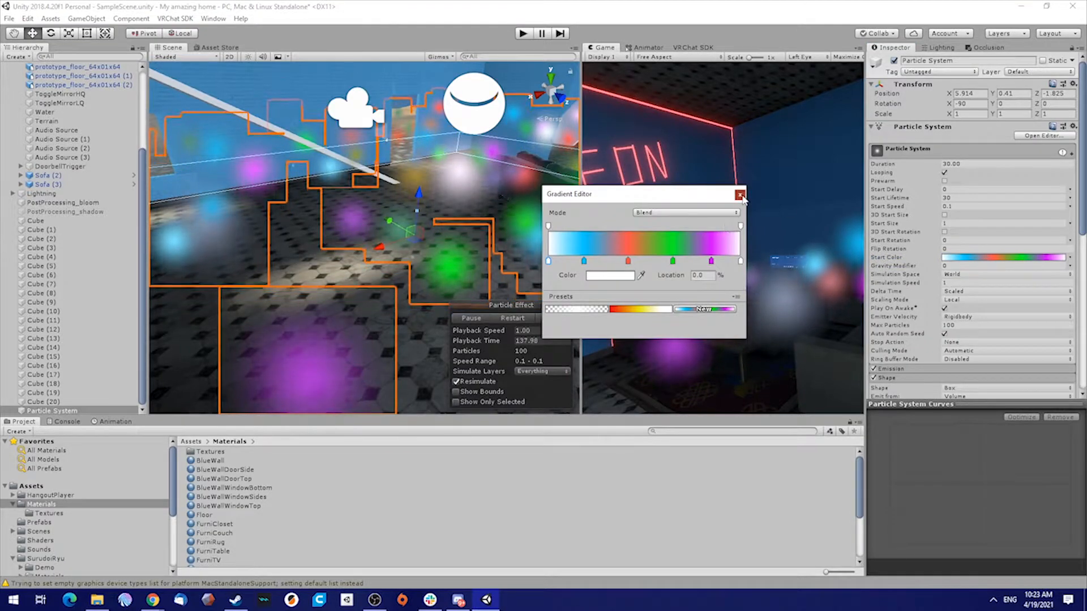
click(740, 194)
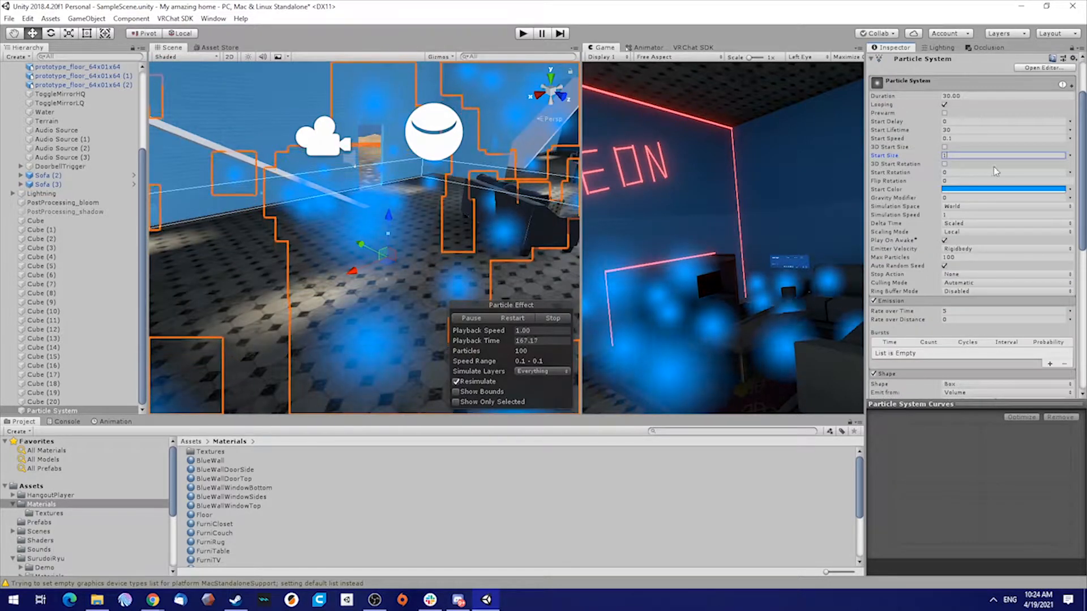
Step: Set Start Size to Random Between Two Constants for tiny particles
click(1070, 155)
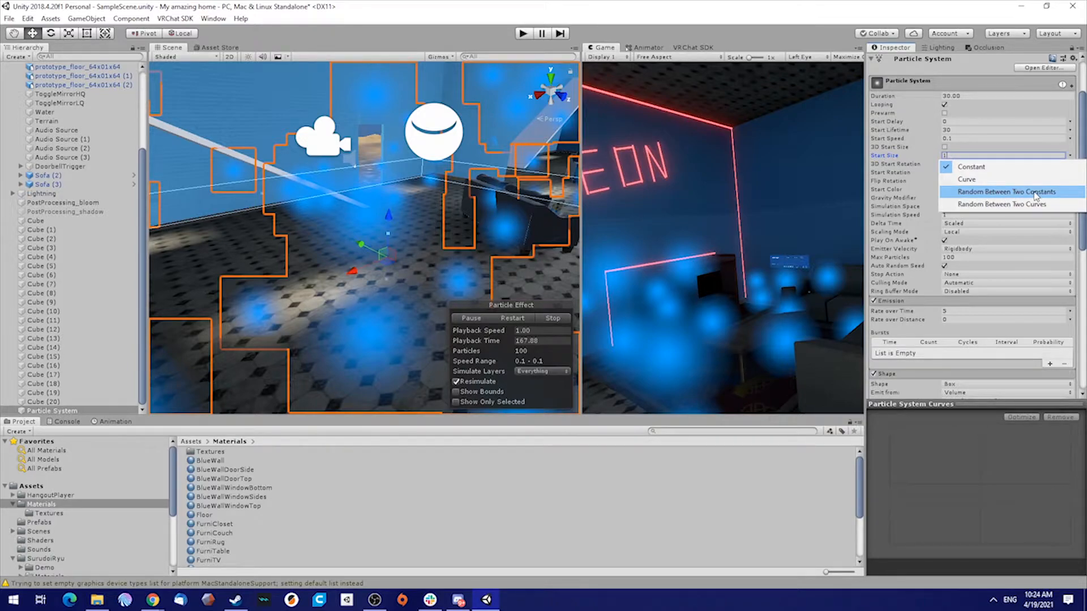
click(1006, 192)
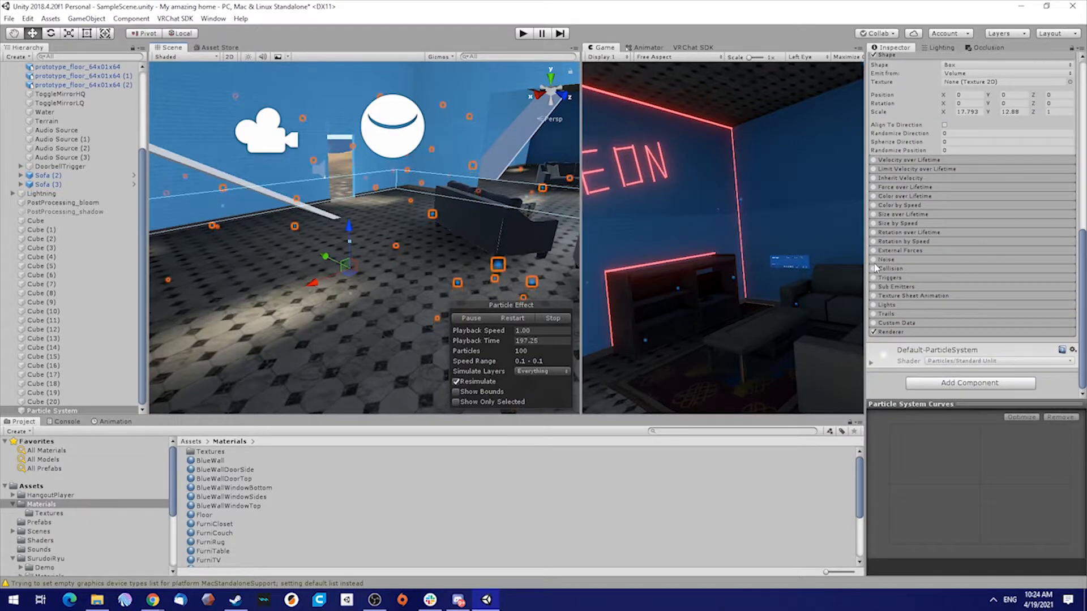
Step: Enable the Noise module and expand its settings for strength 0.1
click(874, 260)
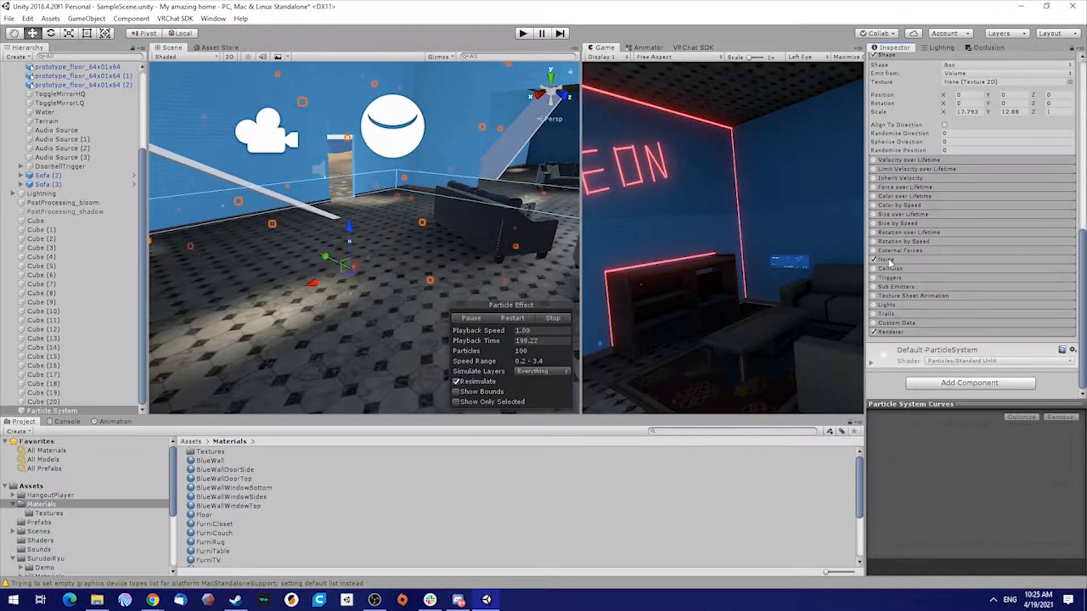
click(885, 260)
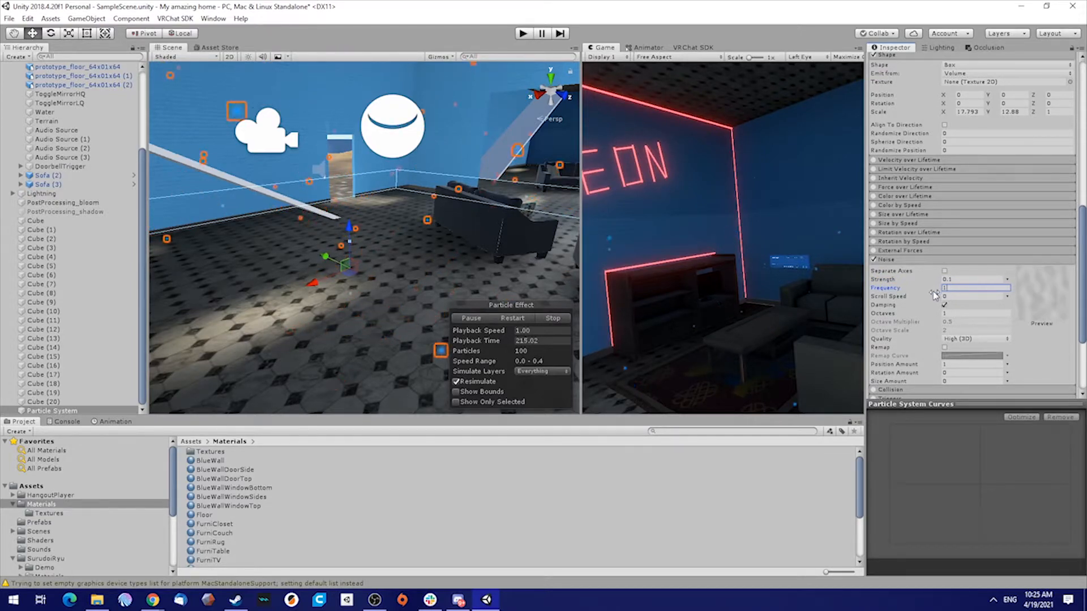
mouse_move(935, 291)
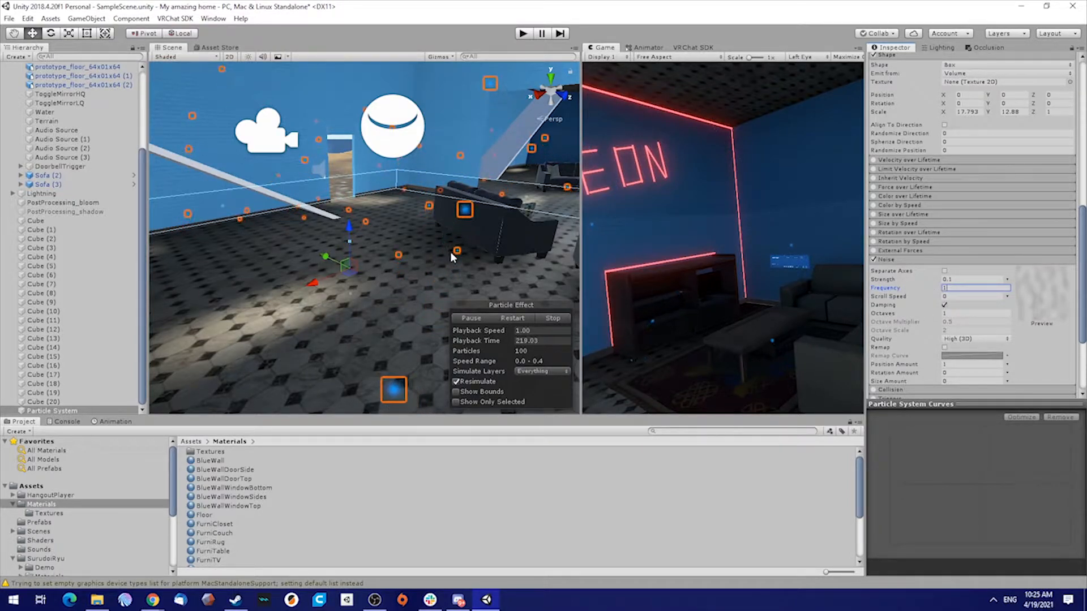
mouse_move(932, 288)
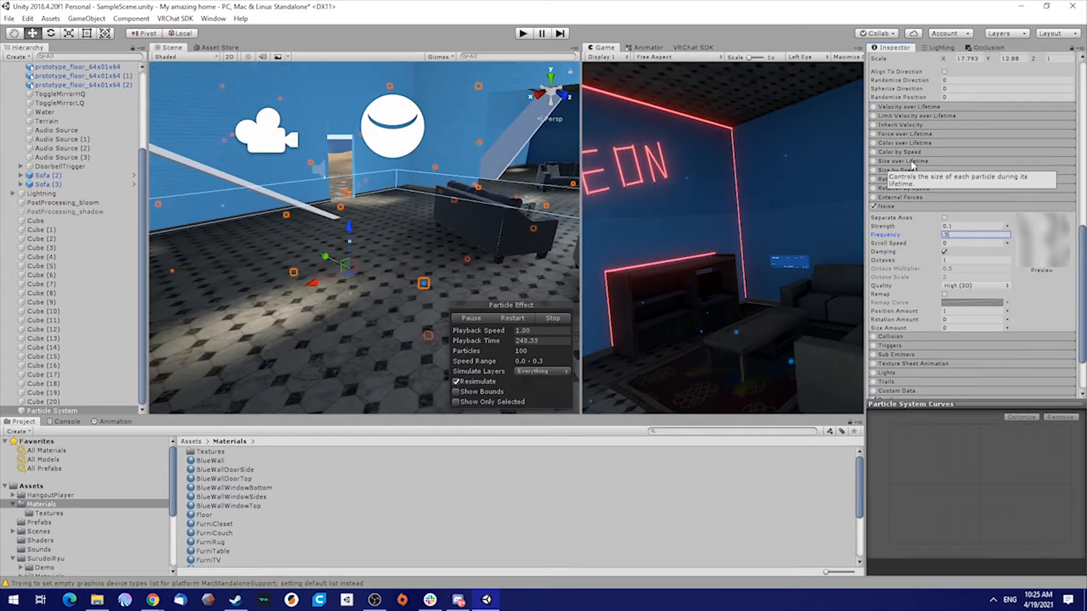
Step: Enable Size over Lifetime and edit its size curve to rise from 0 to 1
click(875, 161)
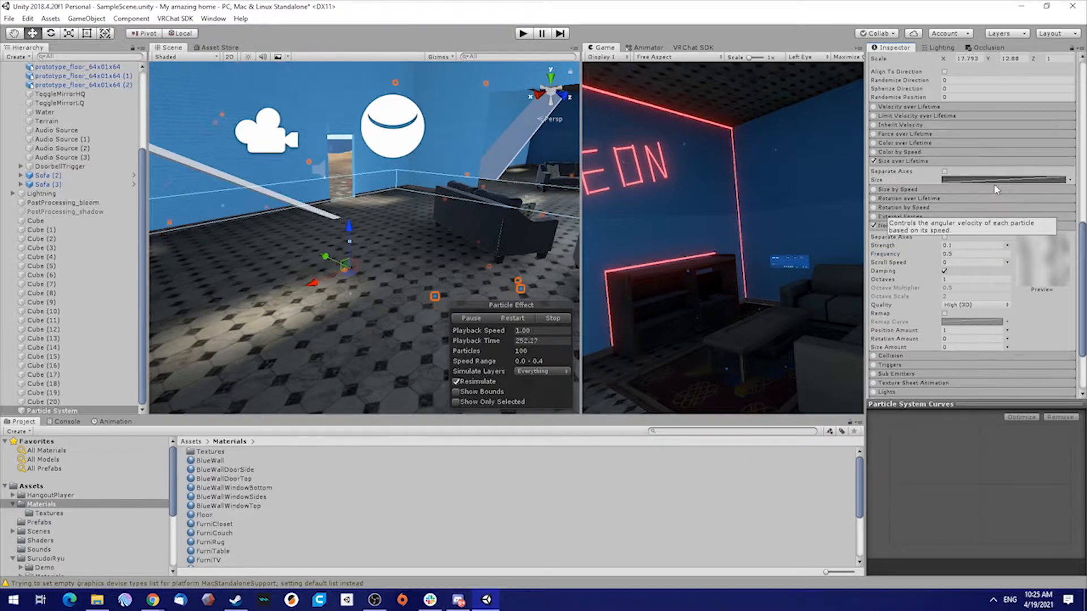
mouse_move(886, 171)
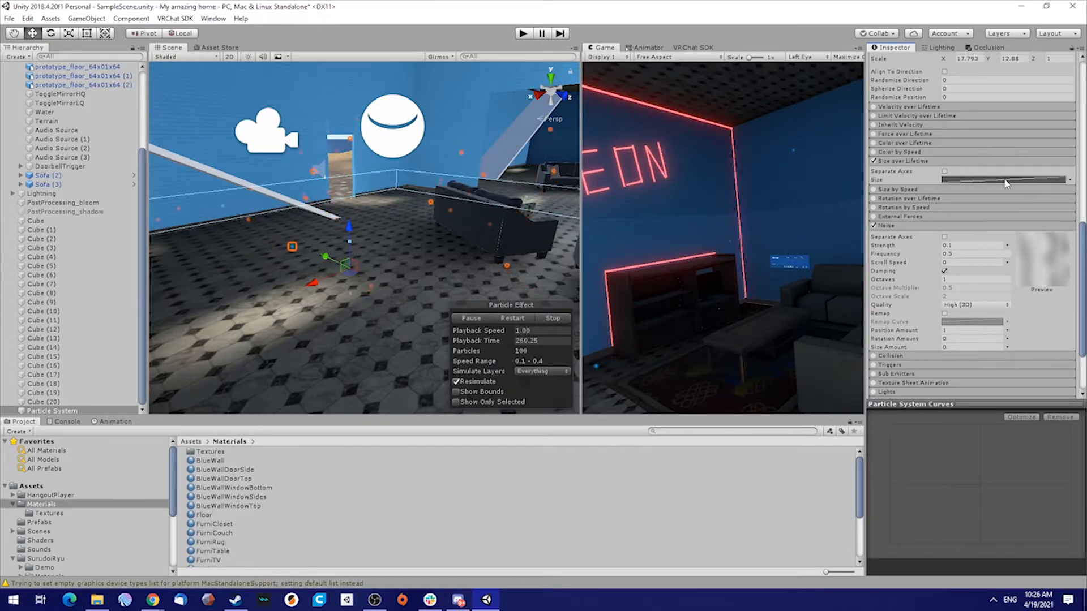
click(1005, 180)
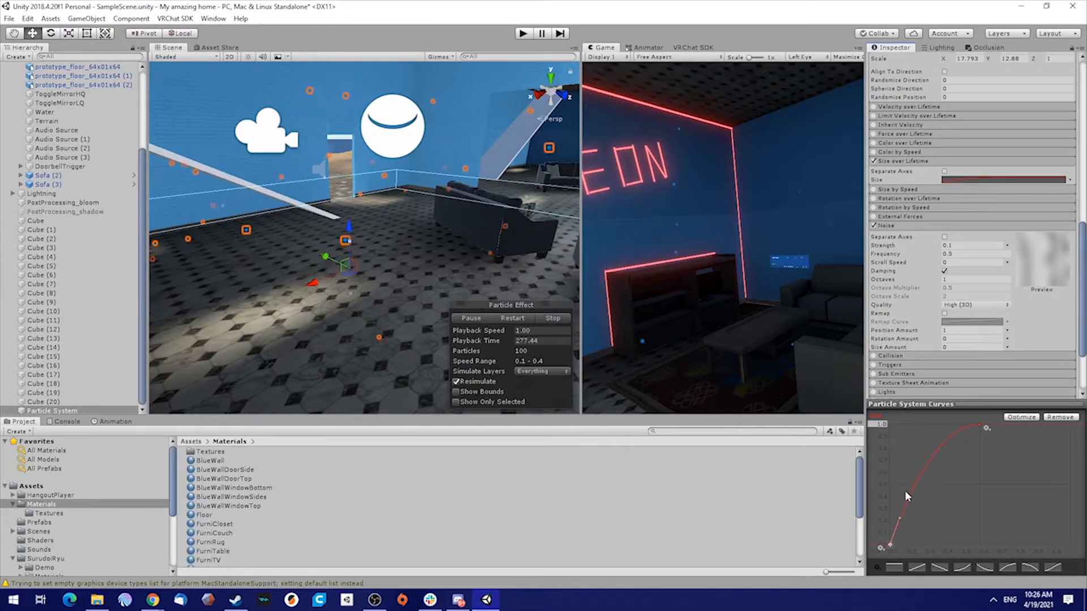
mouse_move(1070, 529)
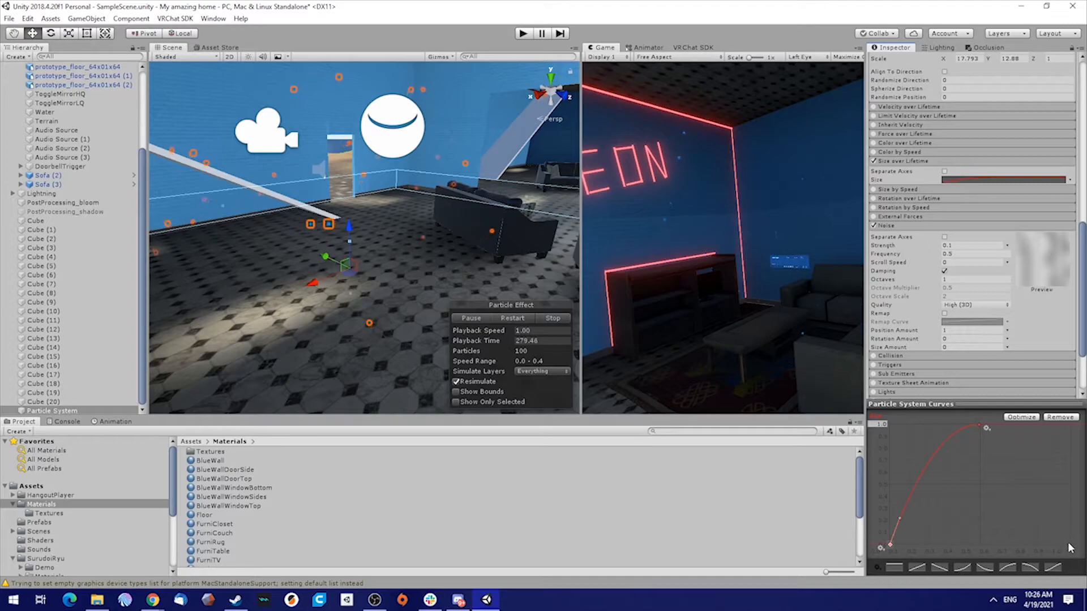